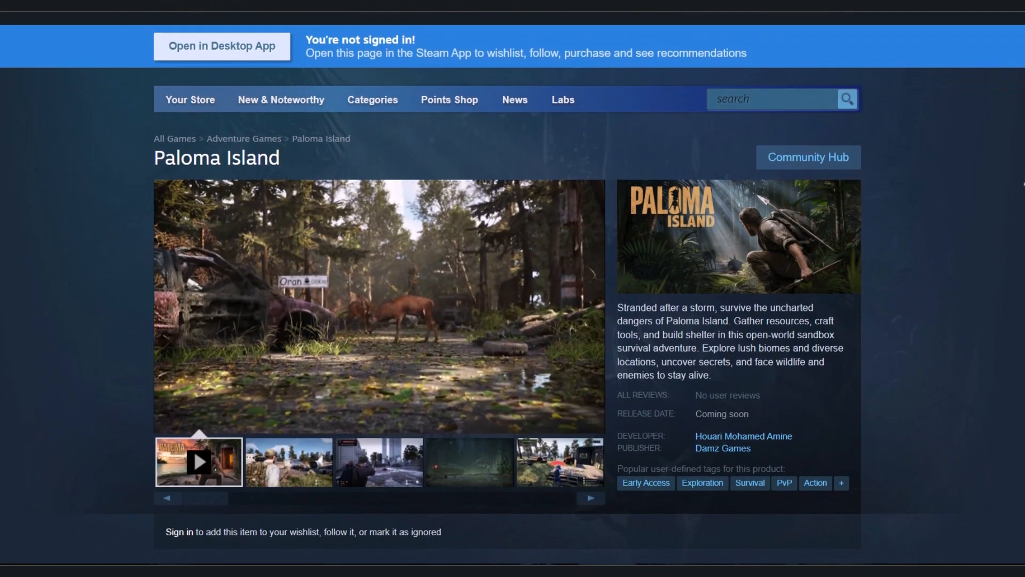
- Change the Packaging Build Configuration from Development to Shipping
scroll(down, 3)
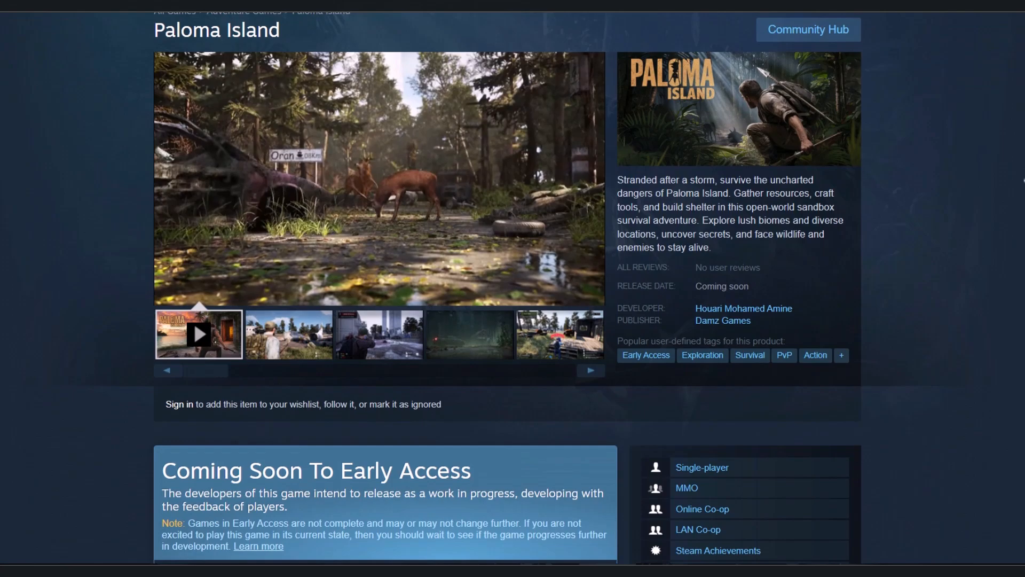
click(590, 439)
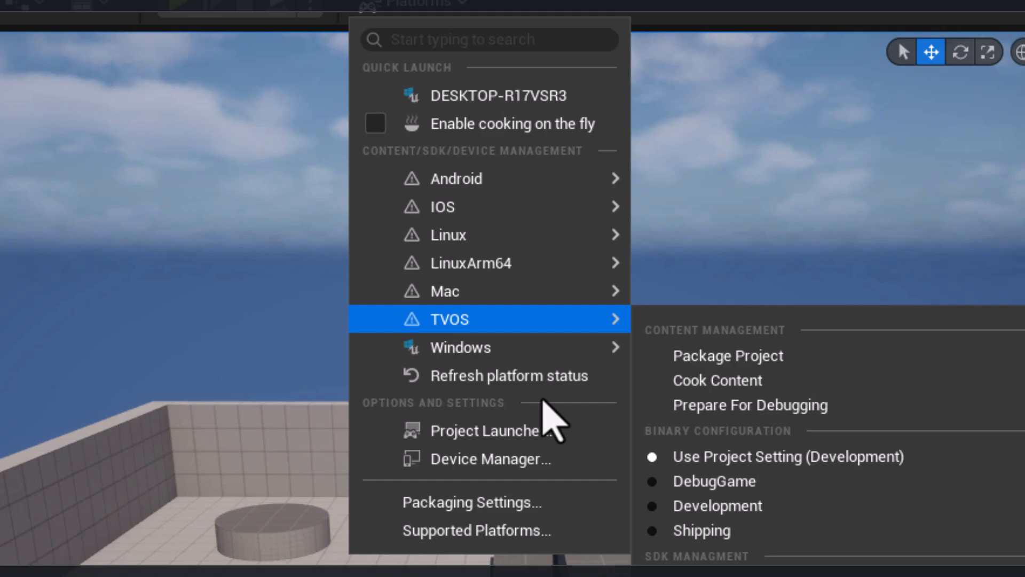
click(461, 502)
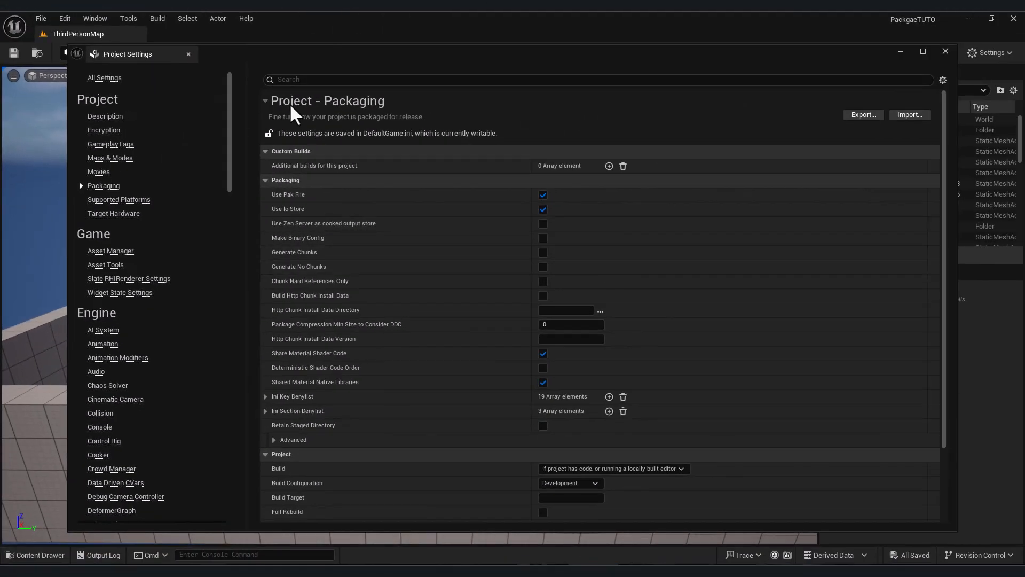
scroll(down, 3)
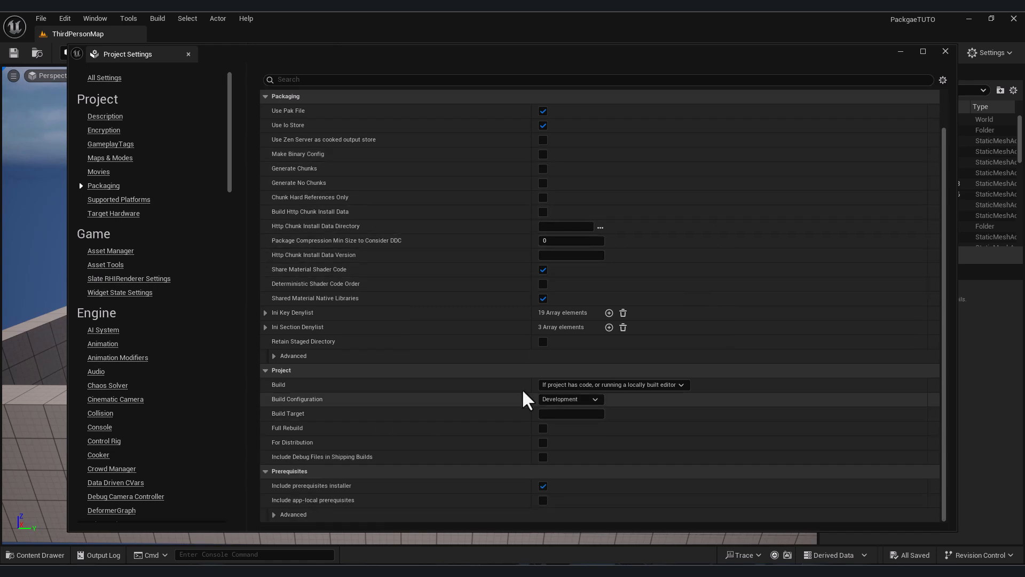
mouse_move(595, 403)
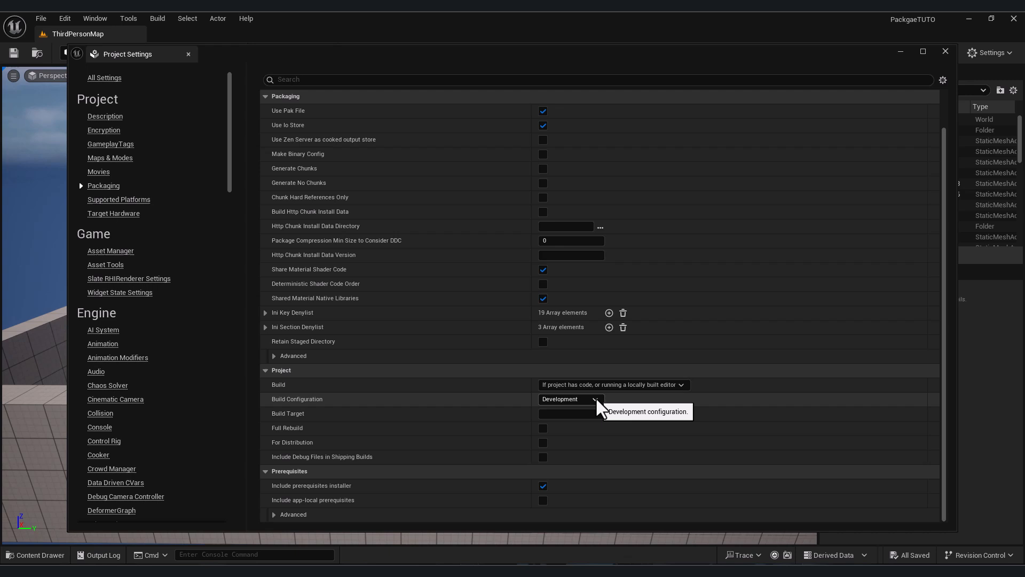
click(595, 398)
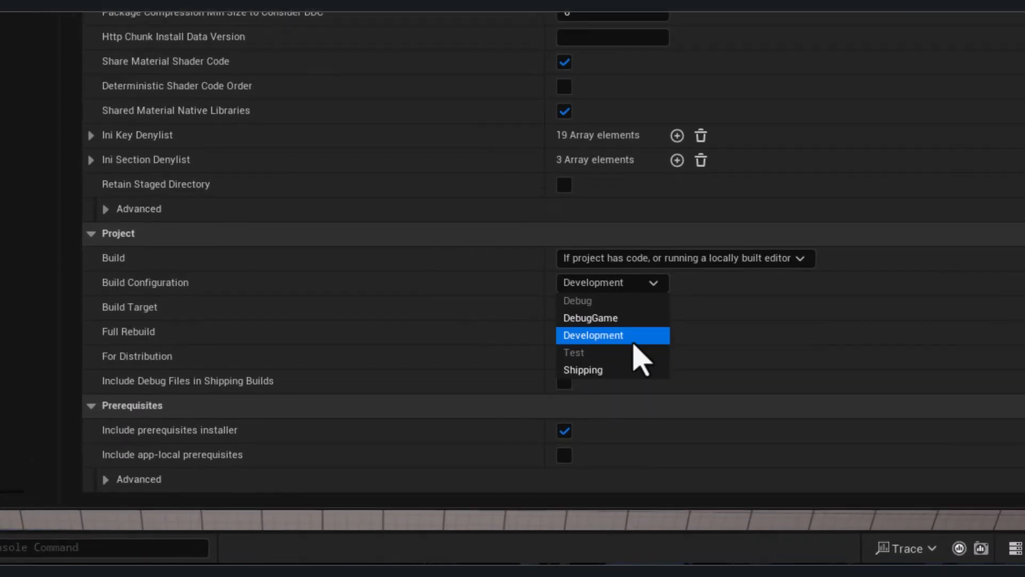
click(583, 369)
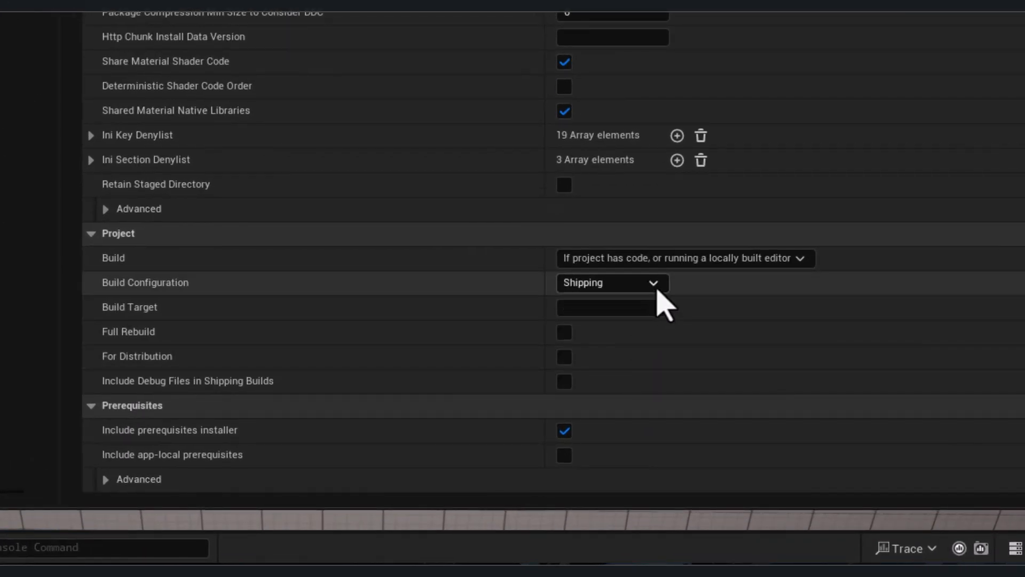
click(613, 282)
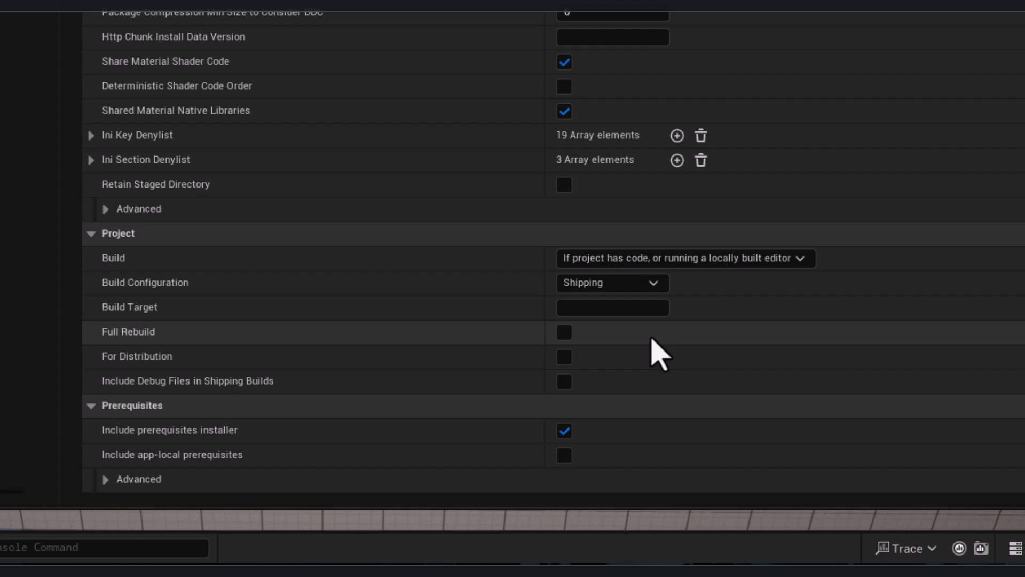
mouse_move(571, 351)
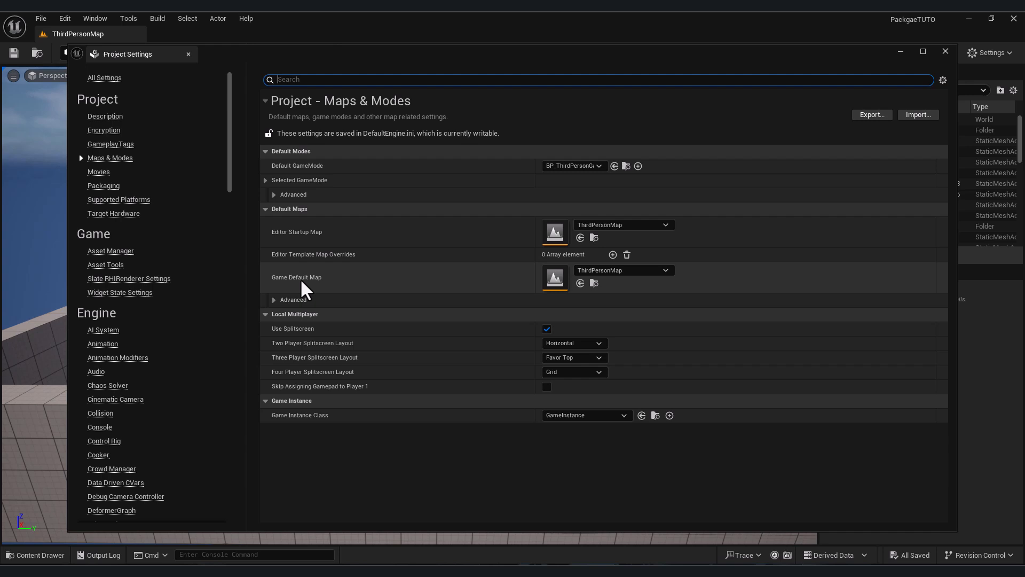
- Open the Game Default Map dropdown in Maps & Modes to confirm ThirdPersonMap
click(666, 270)
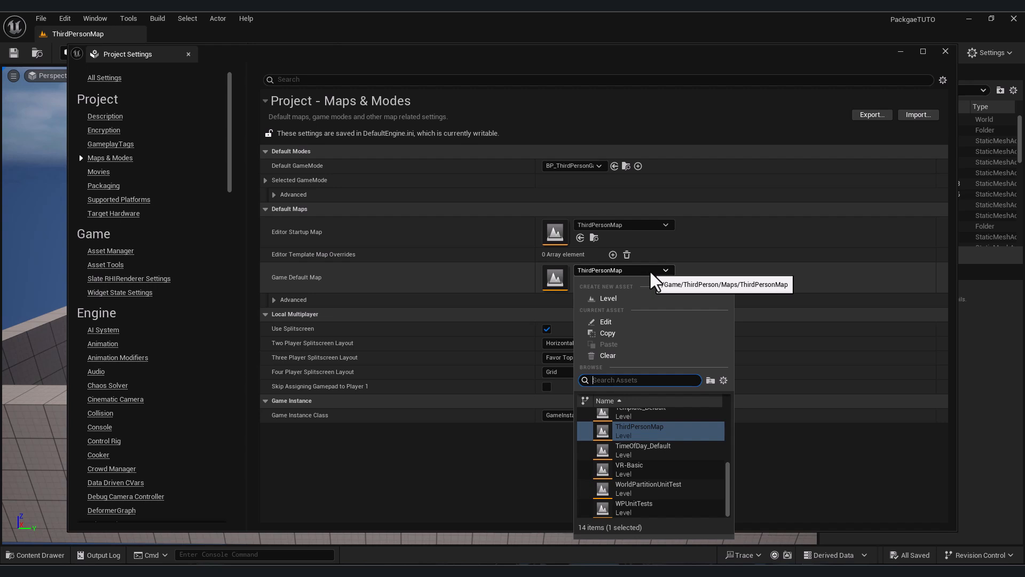
mouse_move(673, 280)
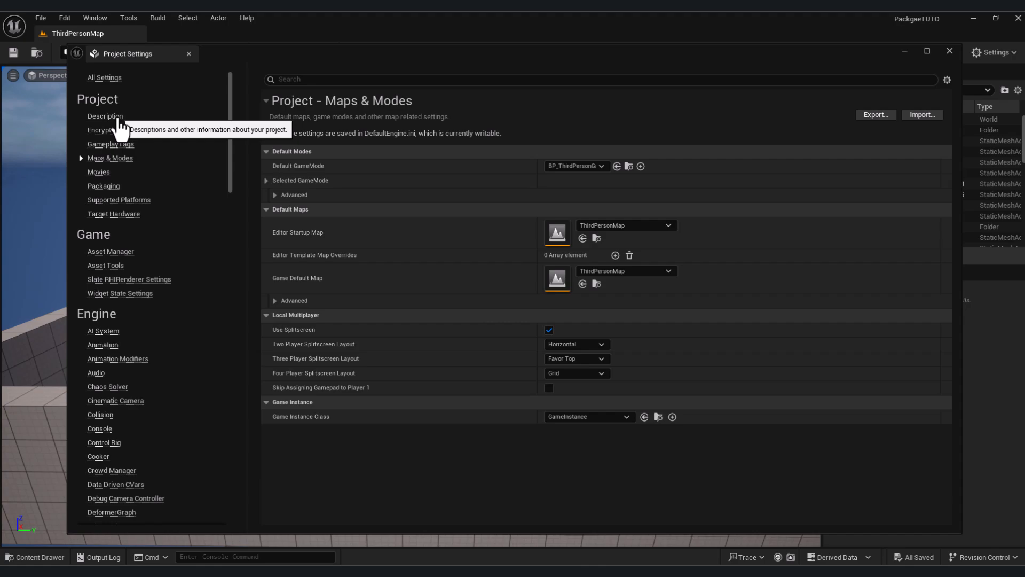
- Scroll through the Description settings showing project name, thumbnail and publisher
click(105, 116)
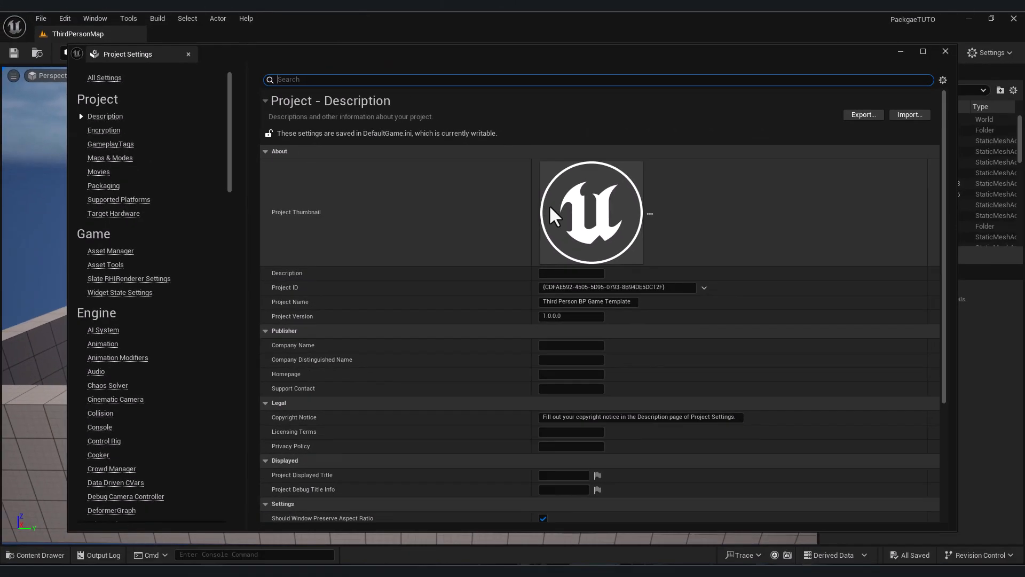
scroll(down, 3)
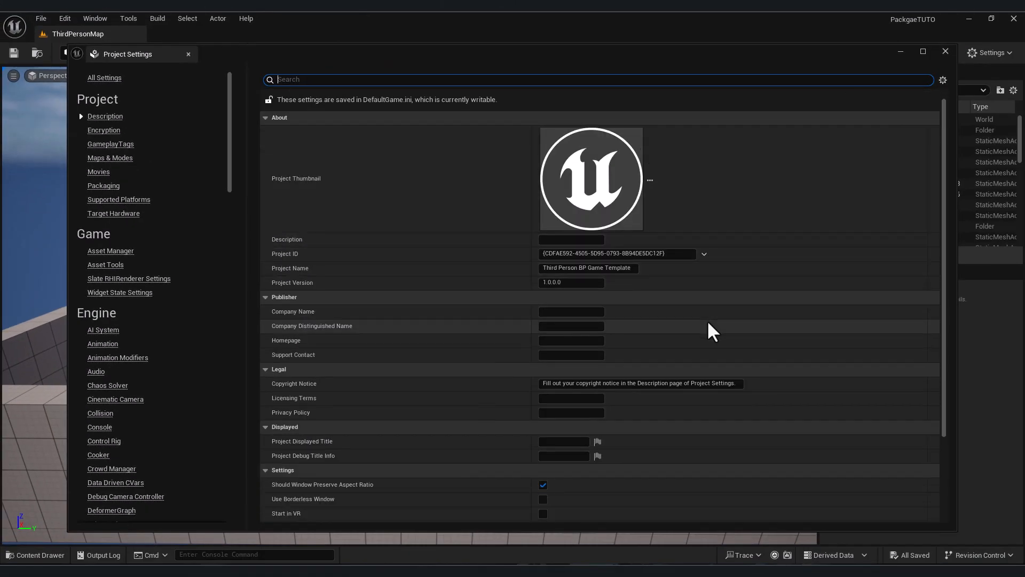
mouse_move(295, 307)
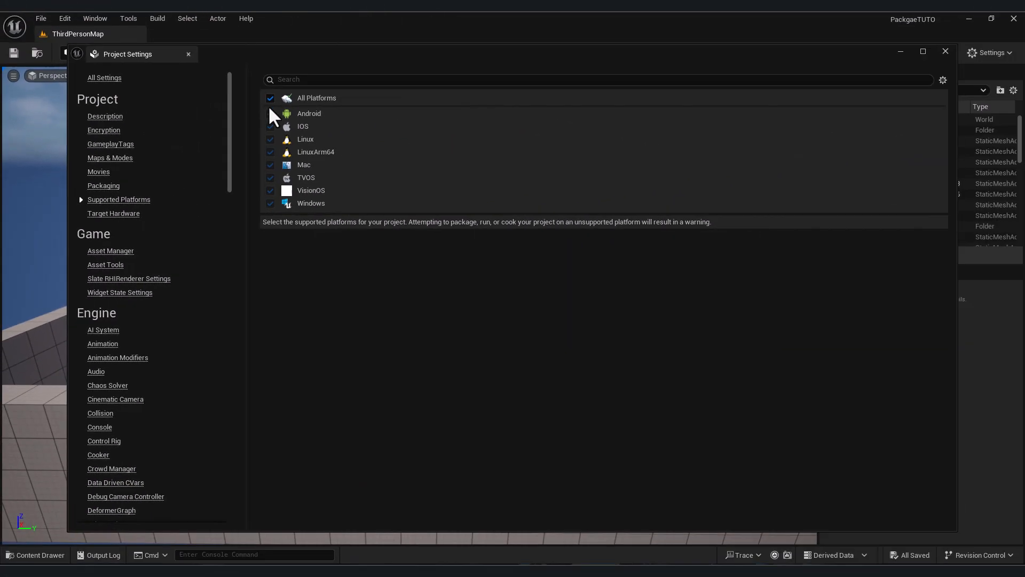
- Leave only Windows checked in Supported Platforms and inspect the Desktop and Maximum hardware dropdowns
click(270, 98)
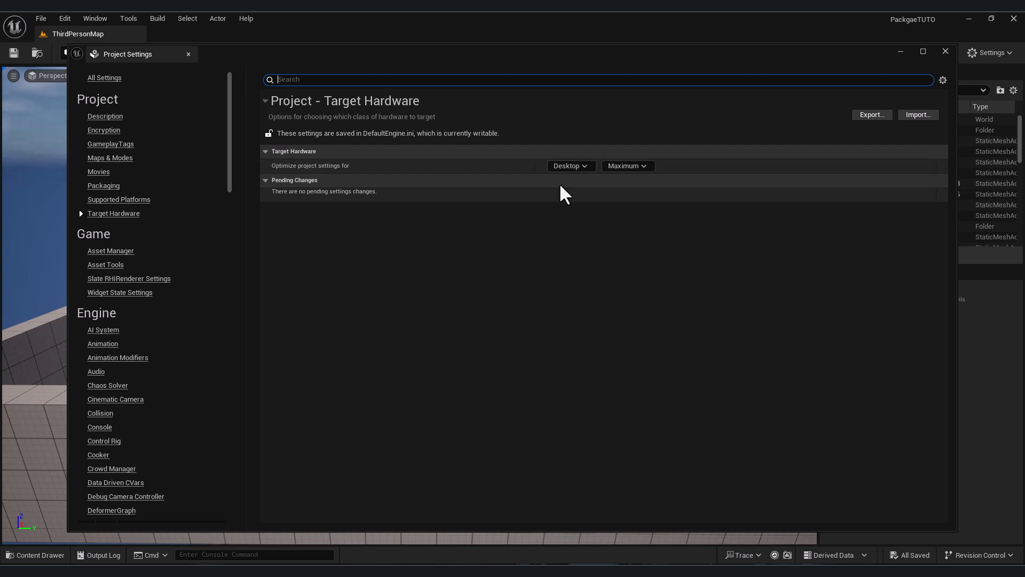
click(571, 166)
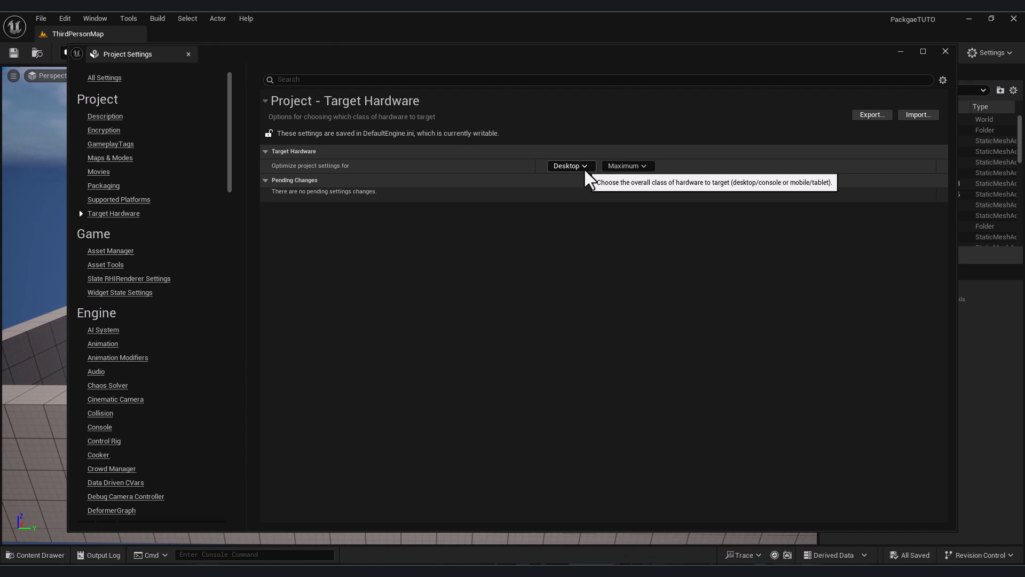
click(571, 165)
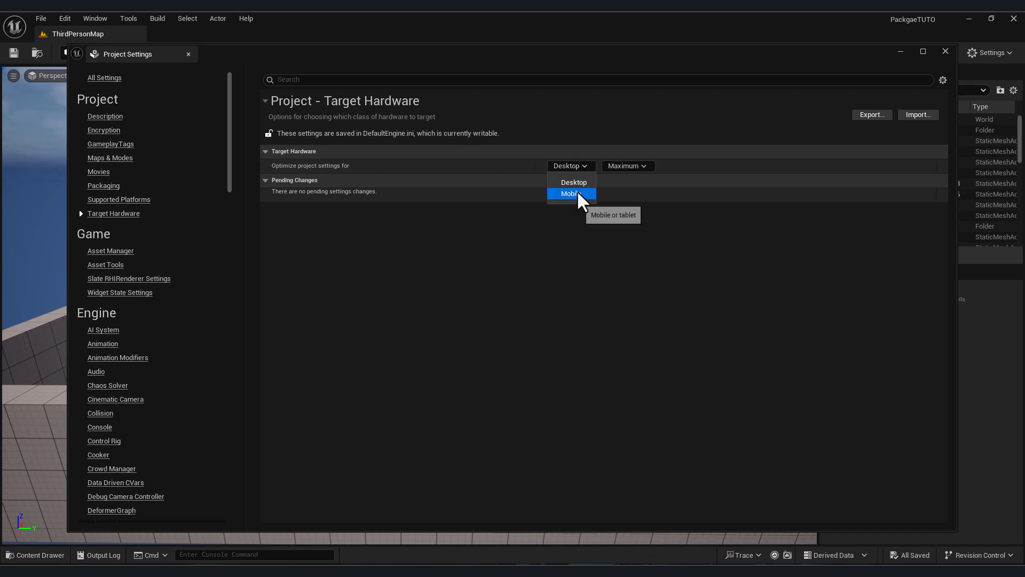
click(627, 165)
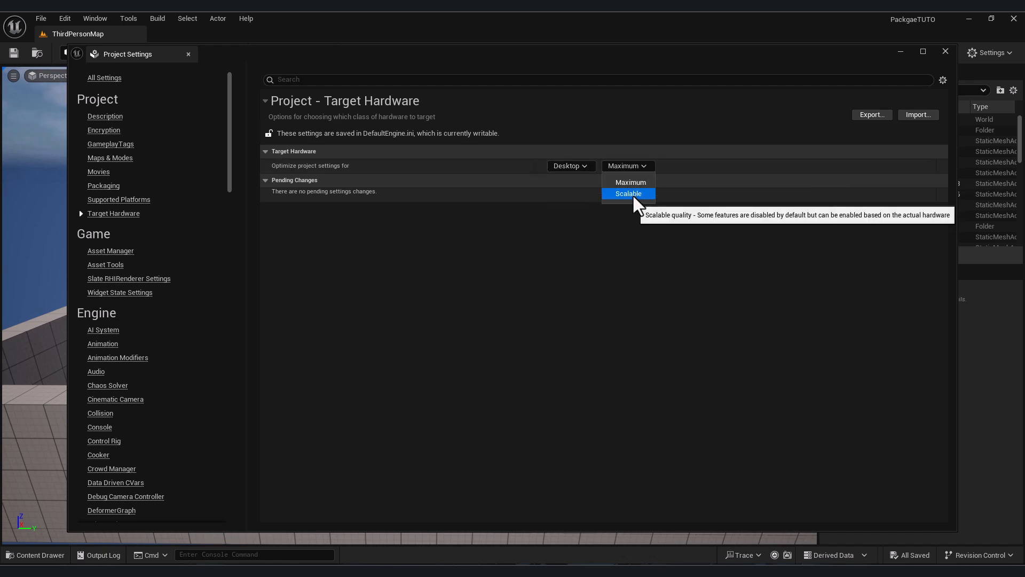
click(118, 199)
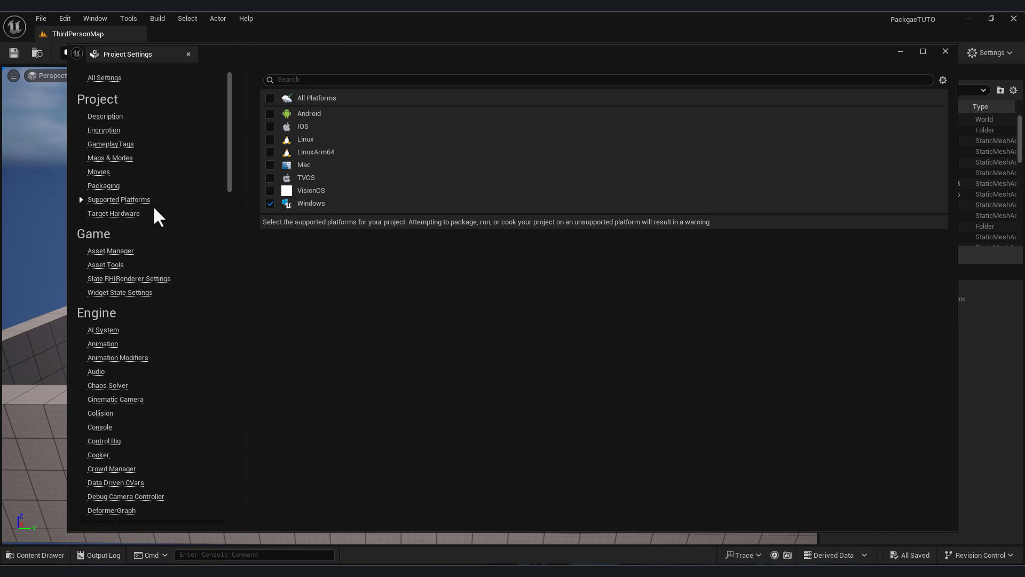
- Review Windows shader formats, splash images and game icon, cancelling the icon file picker
scroll(down, 3)
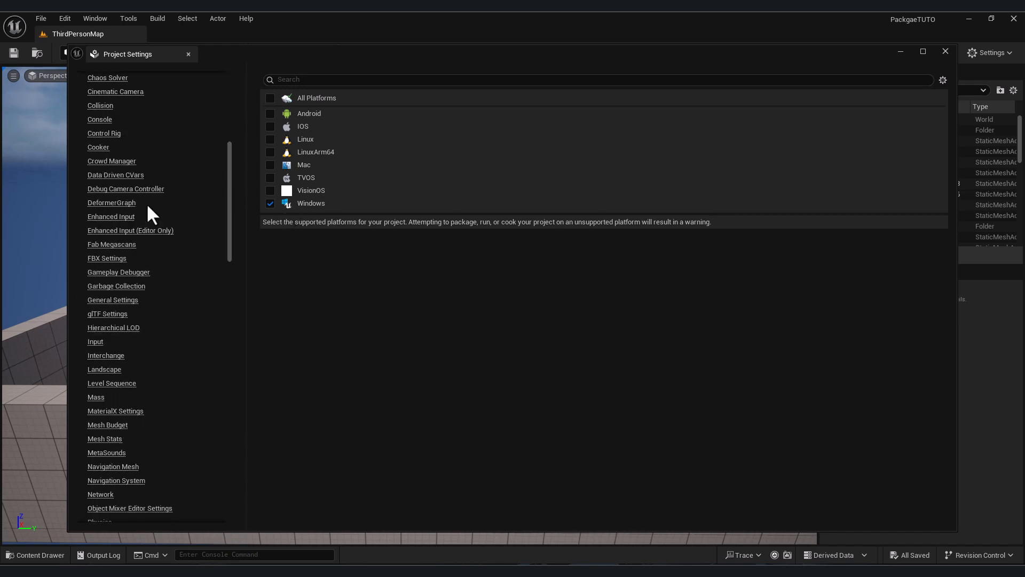
scroll(down, 3)
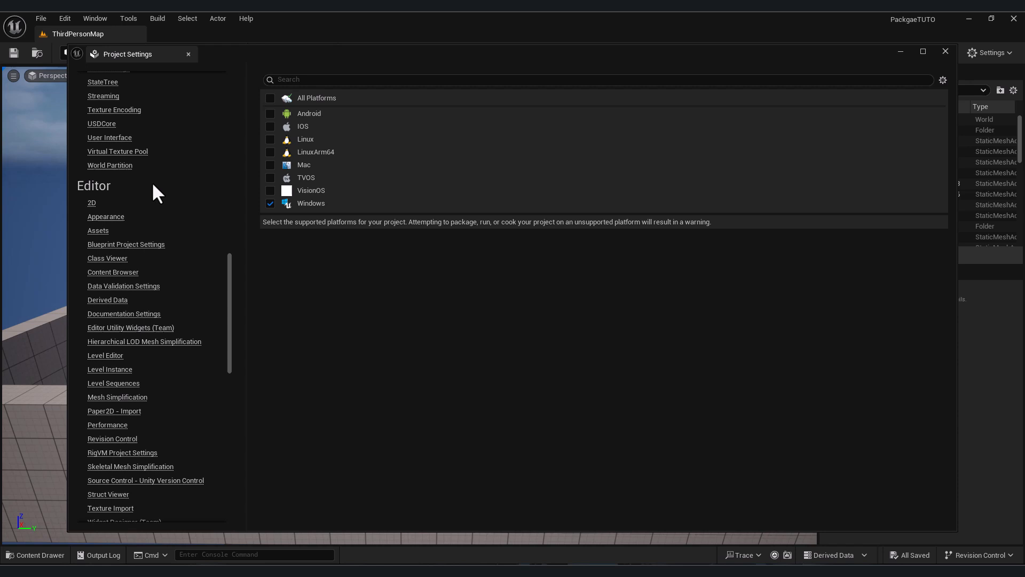
scroll(down, 3)
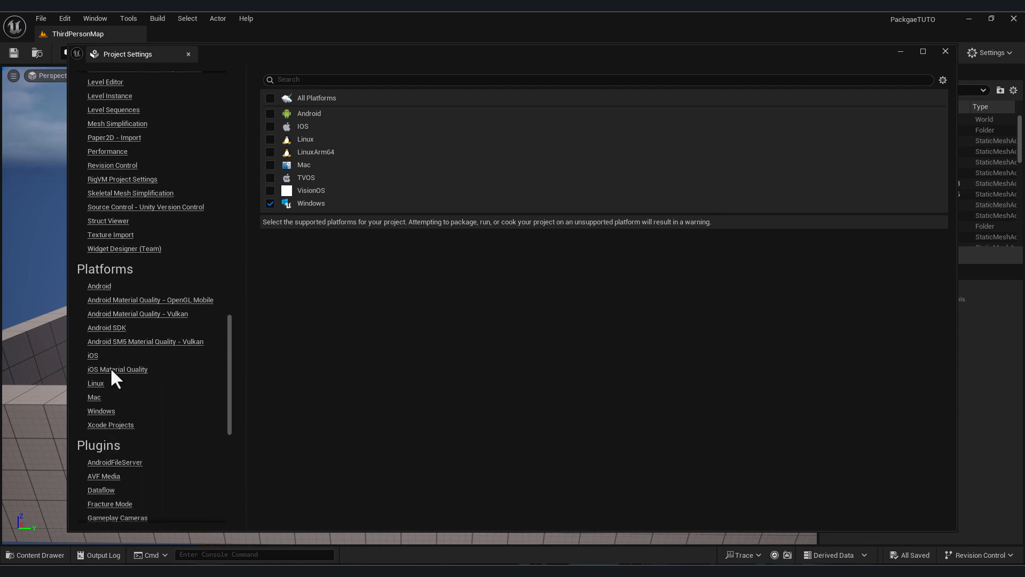
click(101, 410)
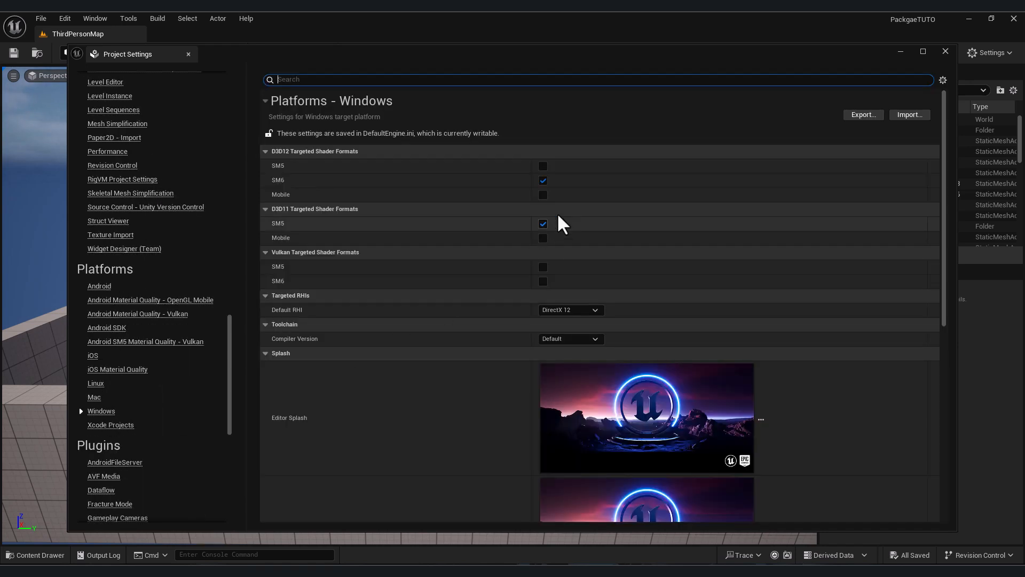
scroll(down, 3)
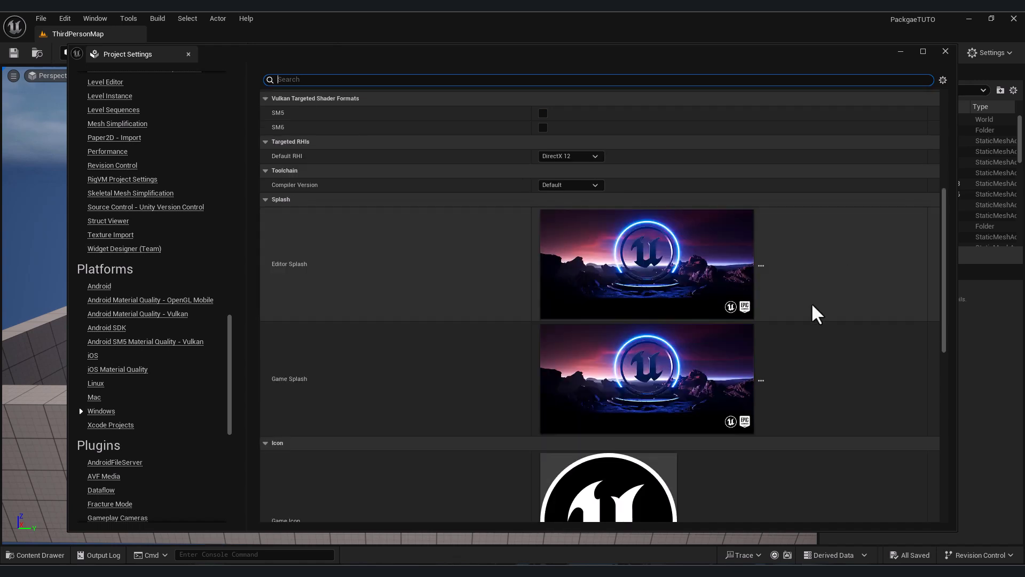
scroll(down, 3)
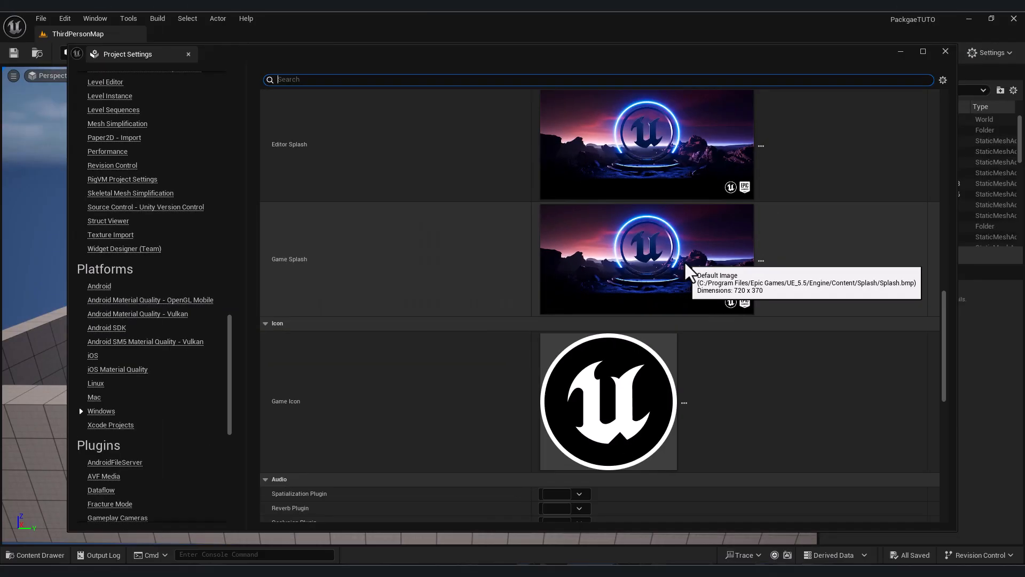
mouse_move(839, 382)
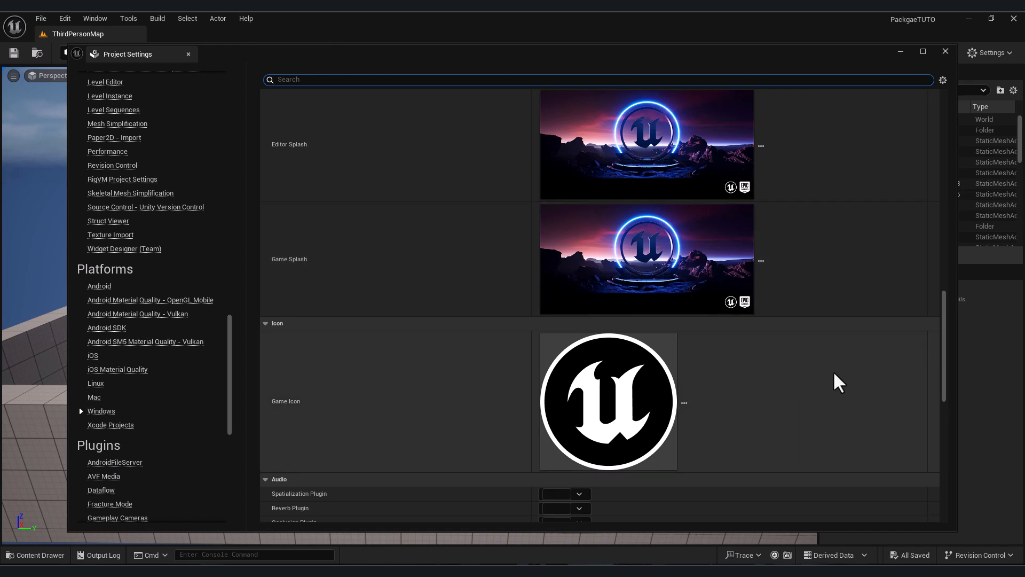
mouse_move(640, 374)
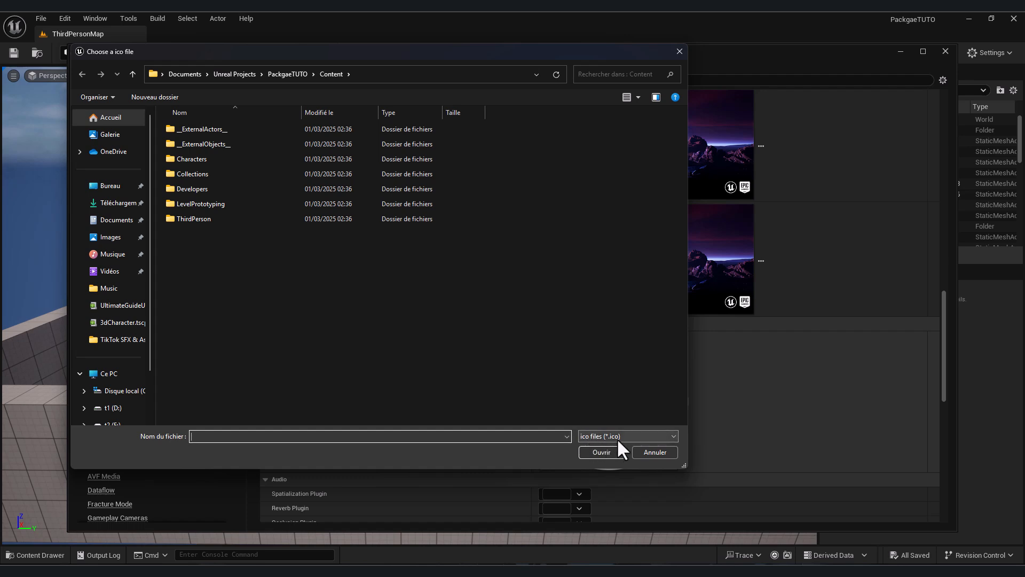
click(654, 452)
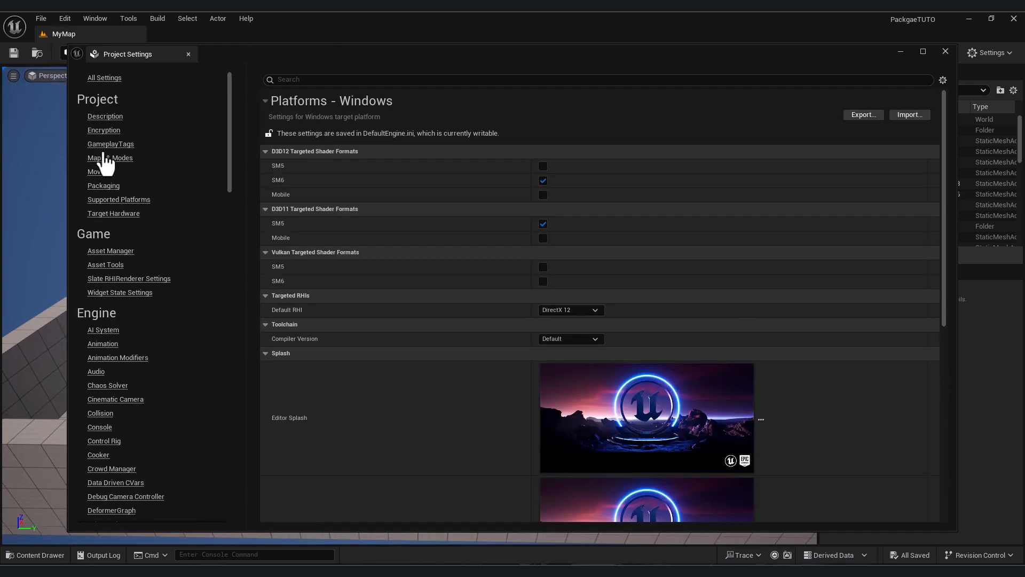
- Set Packaging List of maps Index[0] to MyMap, add an element, and dismiss the warning
click(103, 185)
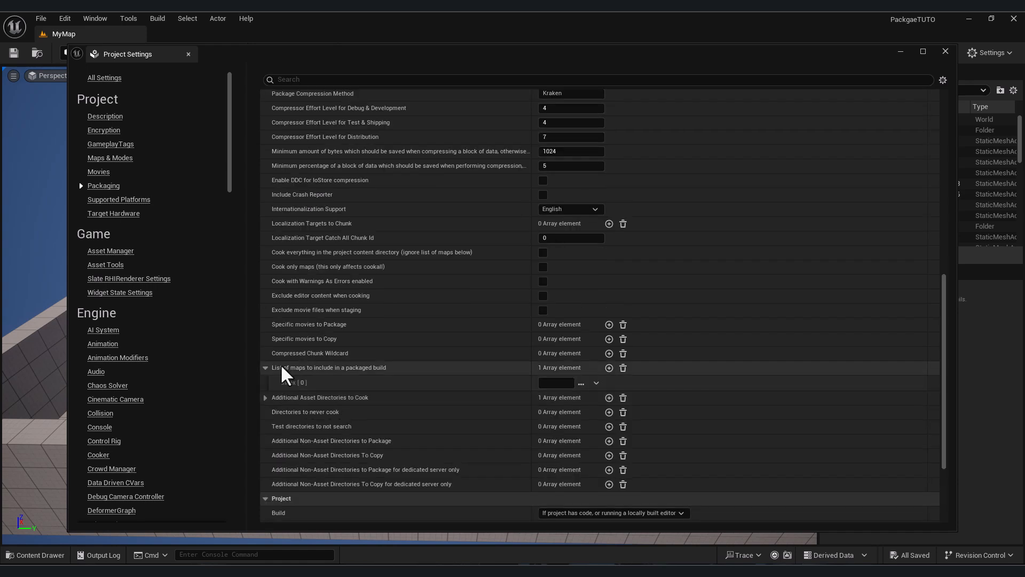
mouse_move(315, 384)
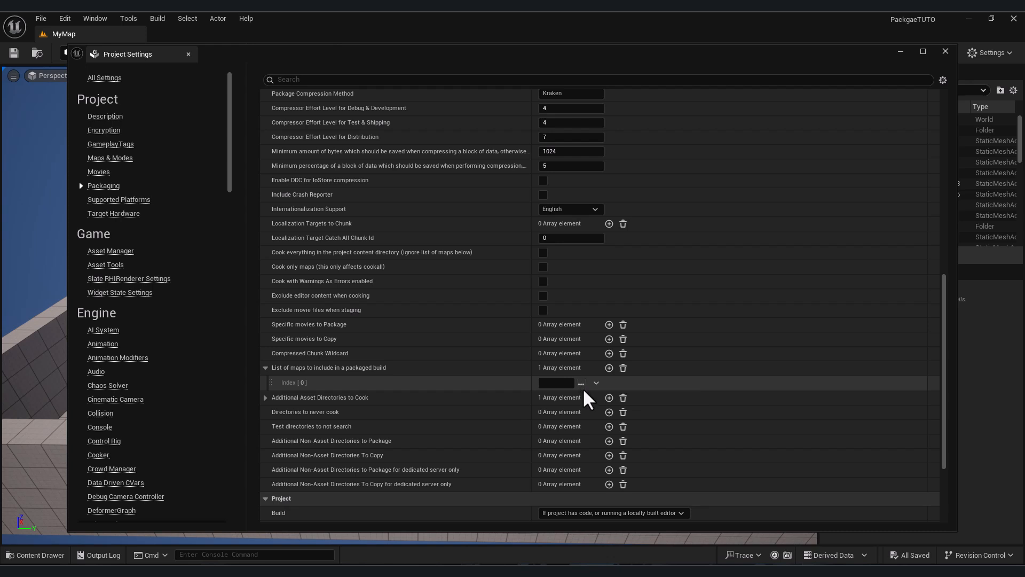
click(581, 383)
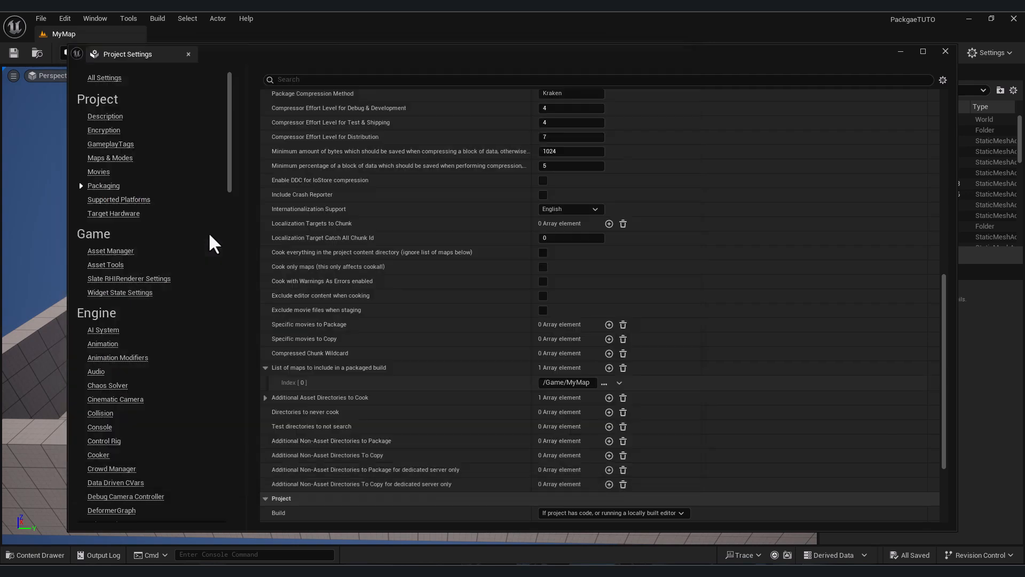
mouse_move(610, 367)
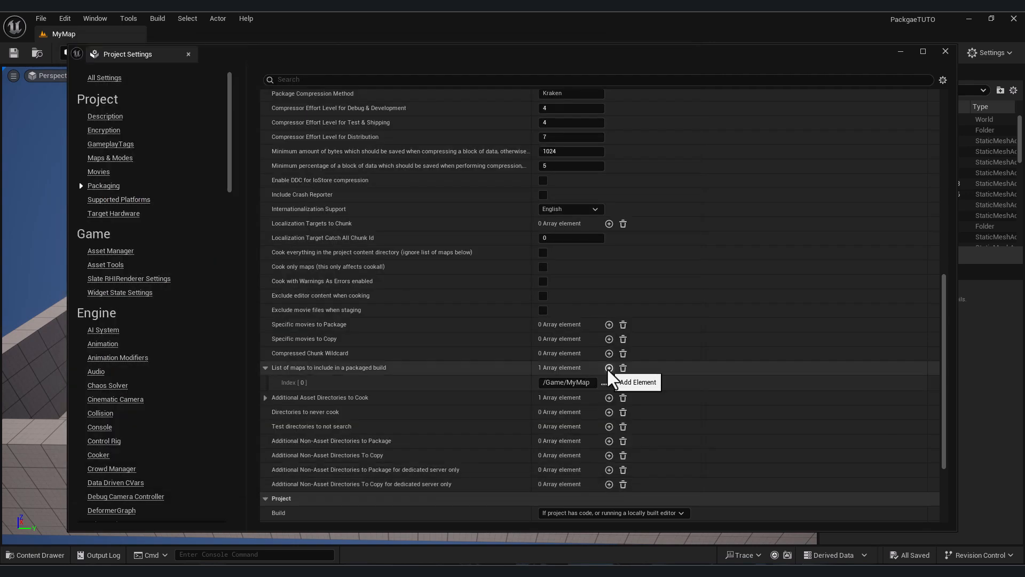
click(608, 368)
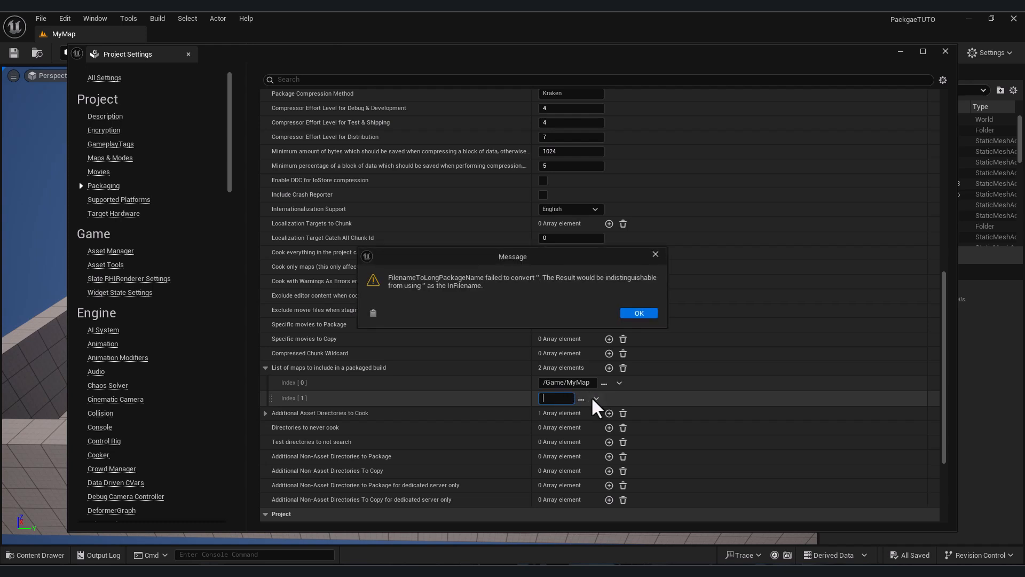
click(638, 313)
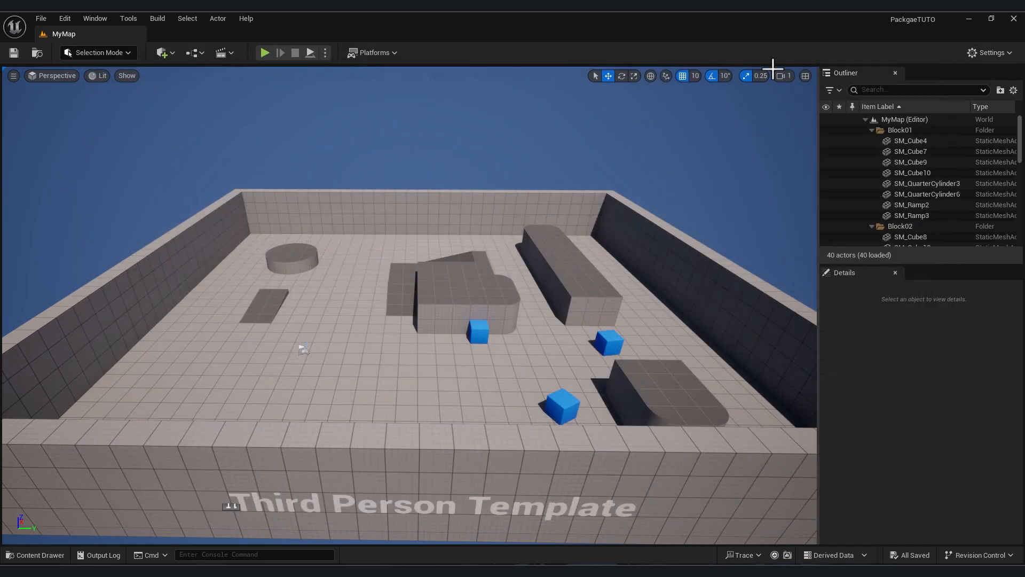
- Package the project for Windows into a newly created MYGAME folder
click(374, 53)
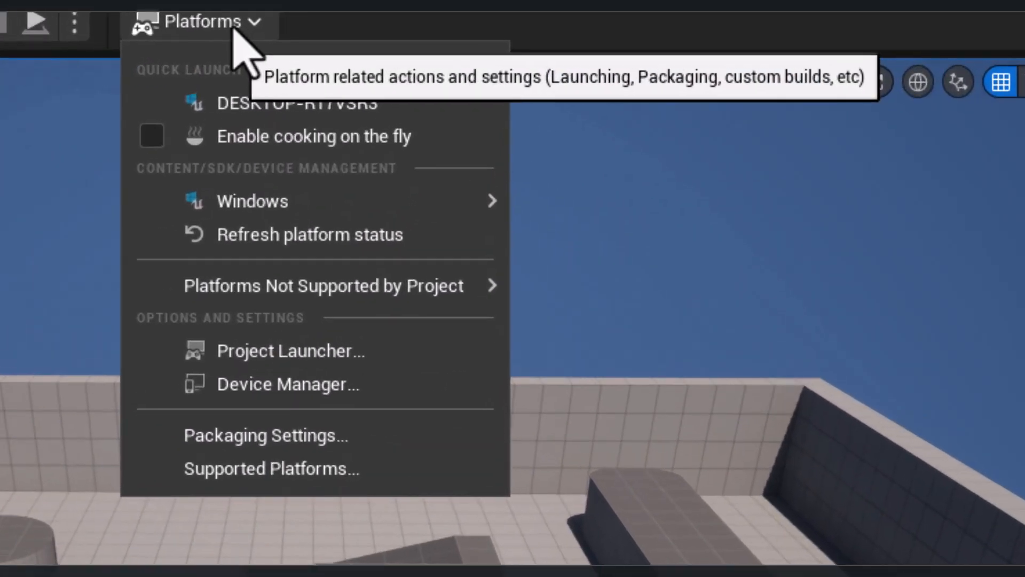
mouse_move(239, 208)
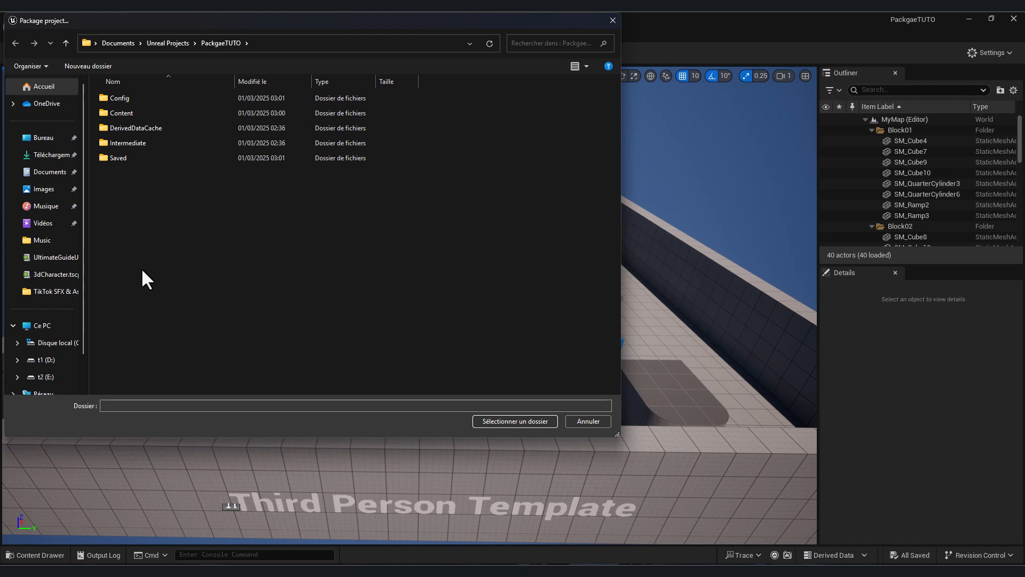
click(87, 66)
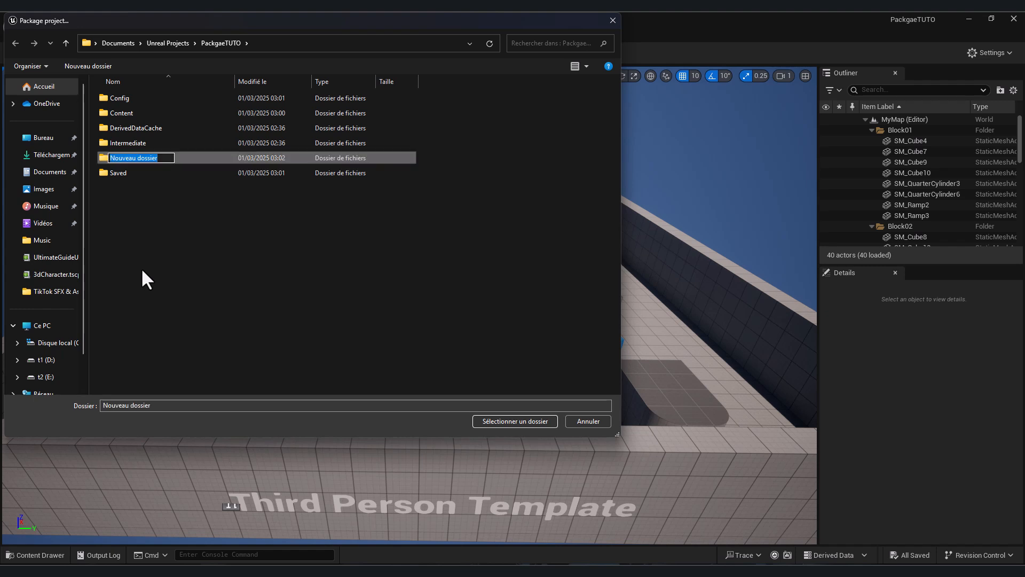
text(MYGAME)
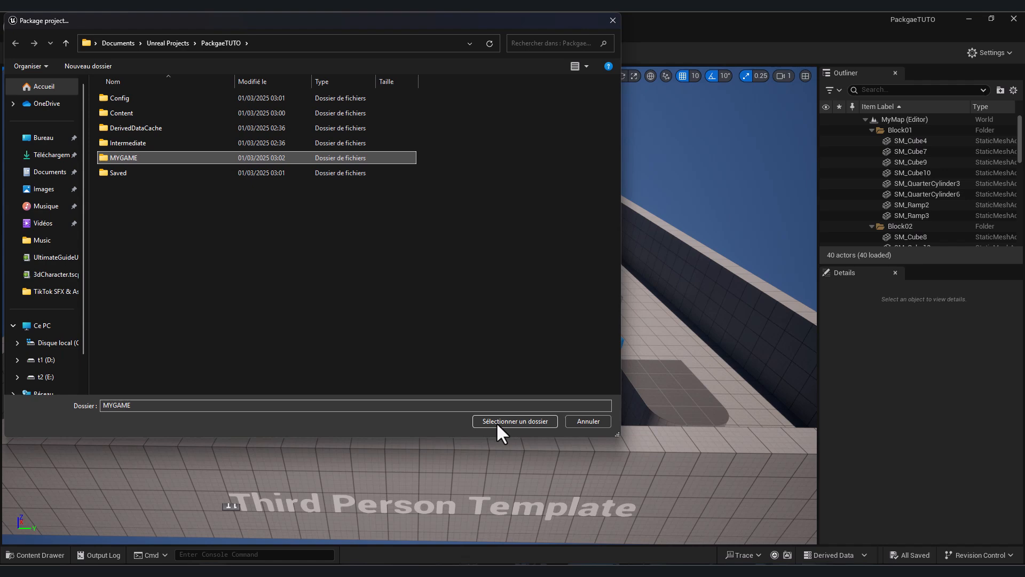
click(514, 421)
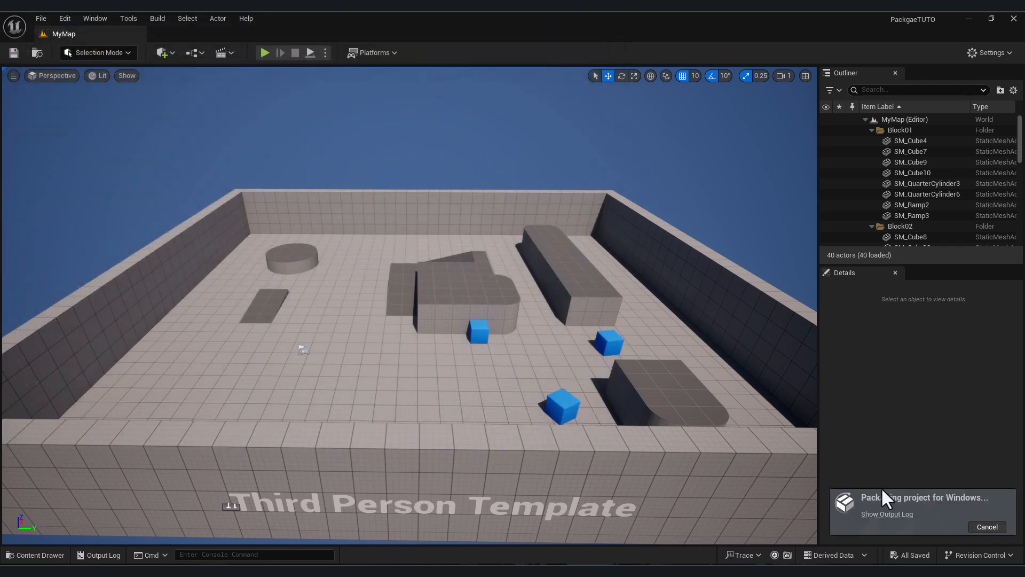
mouse_move(920, 489)
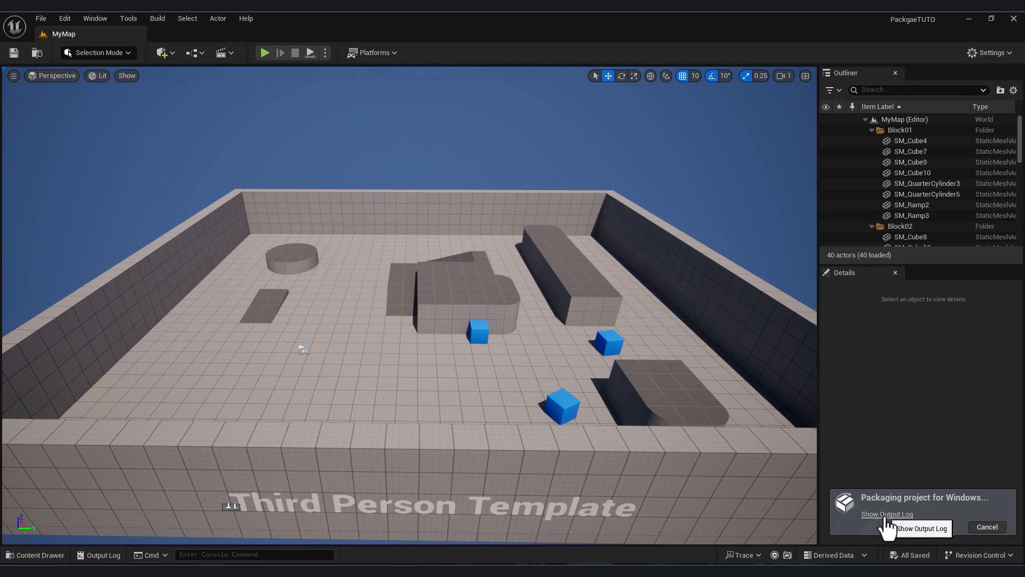
- Show the packaging Output Log until it reports BUILD SUCCESSFUL
click(887, 514)
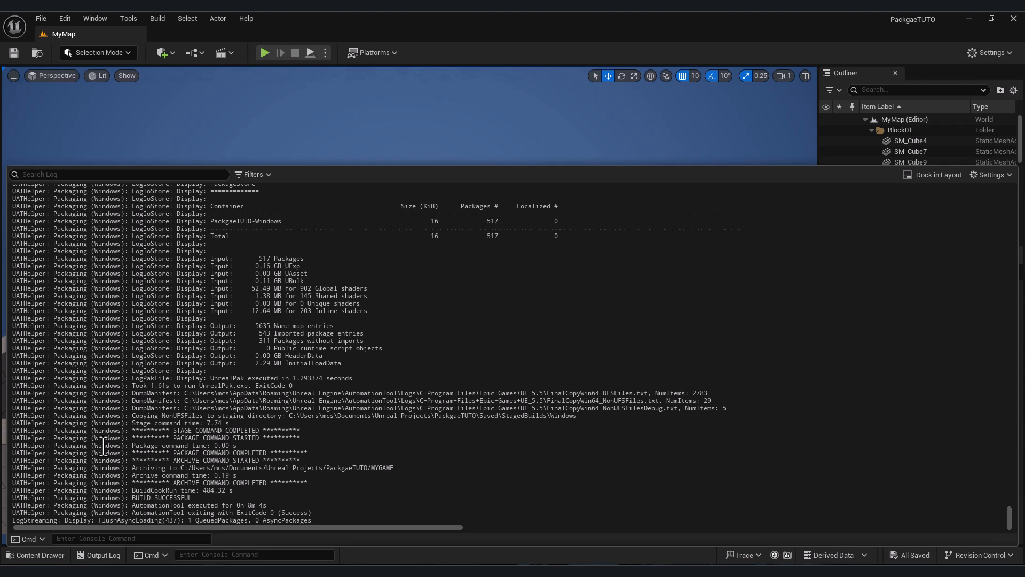
- Select build log text and toggle Warnings in the Output Log filters
double_click(184, 497)
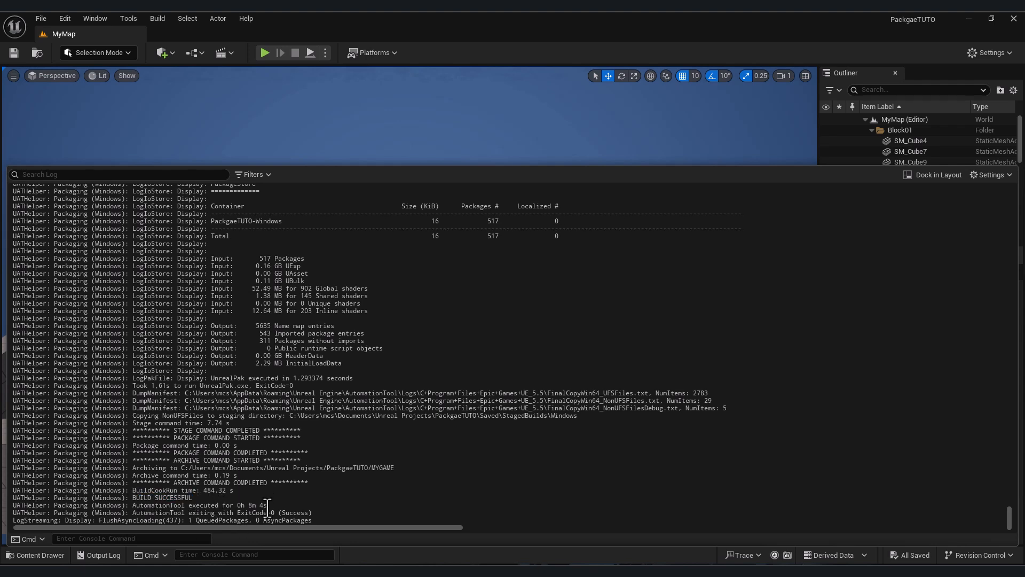
drag(132, 505, 267, 505)
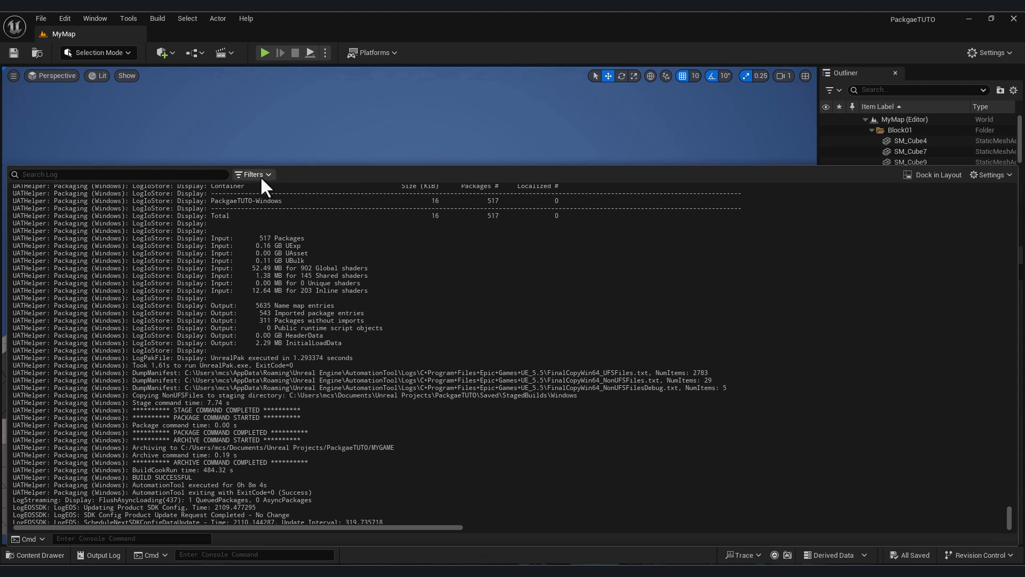
click(252, 174)
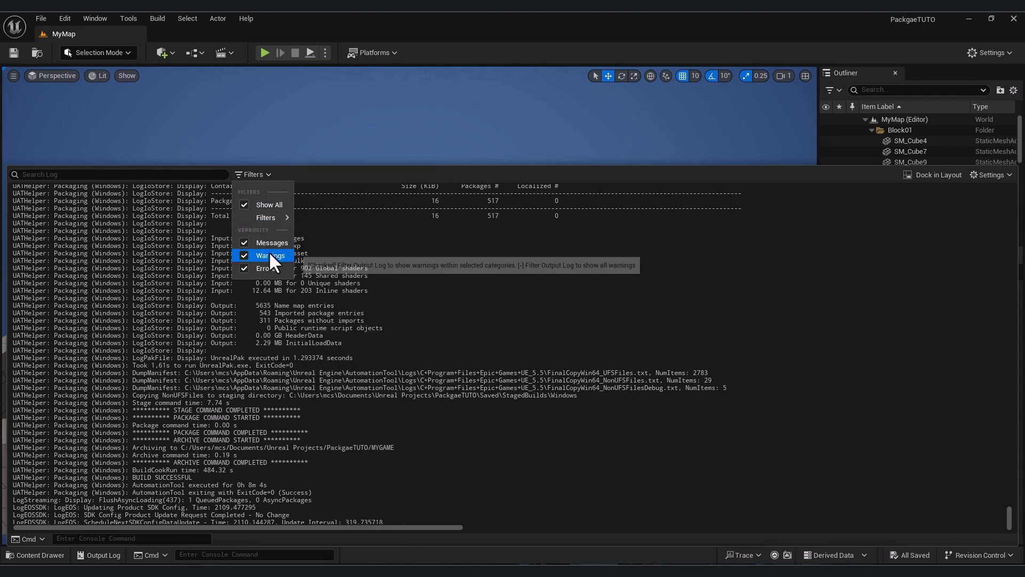
click(269, 204)
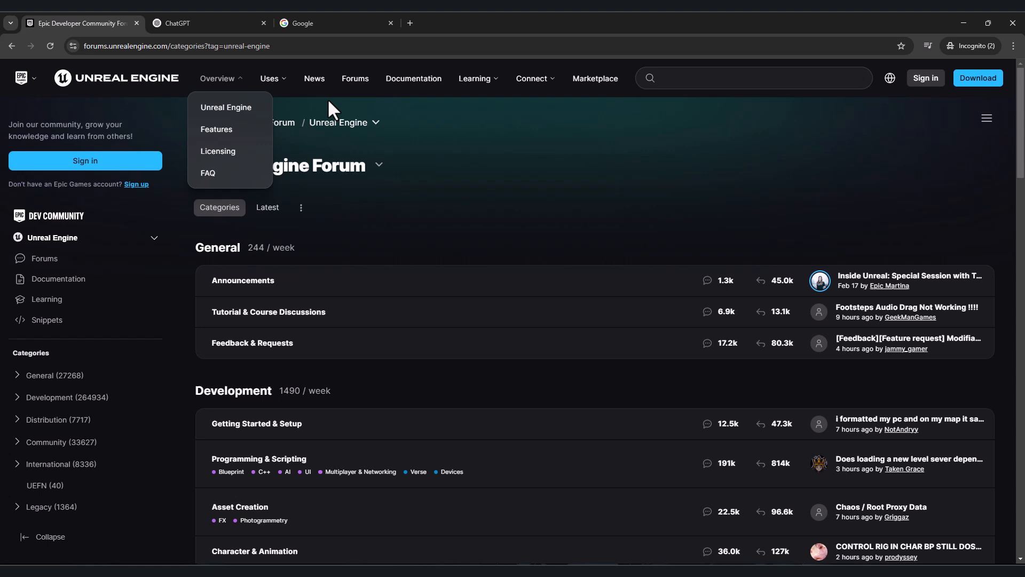
click(333, 23)
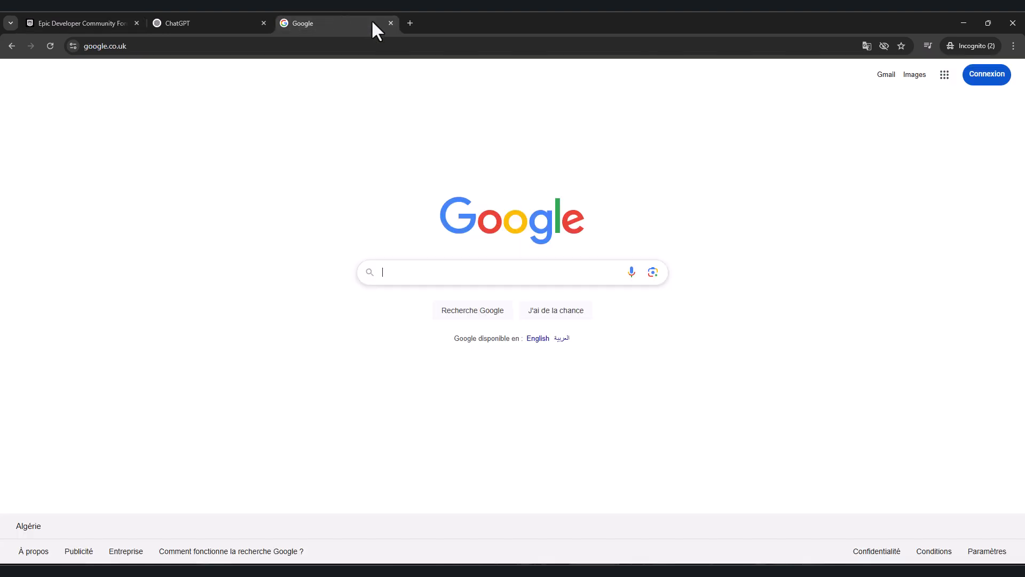
click(184, 23)
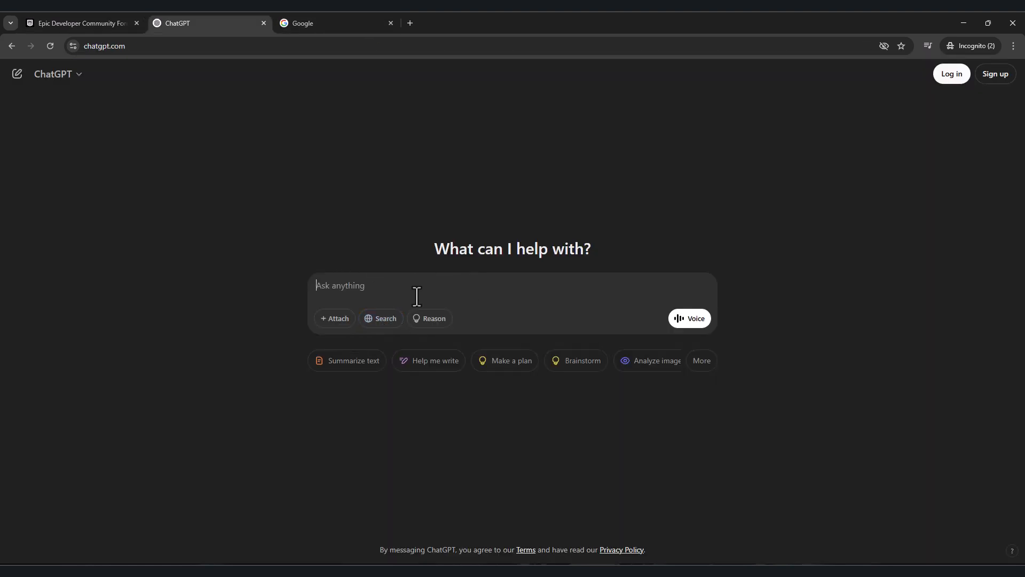
mouse_move(385, 319)
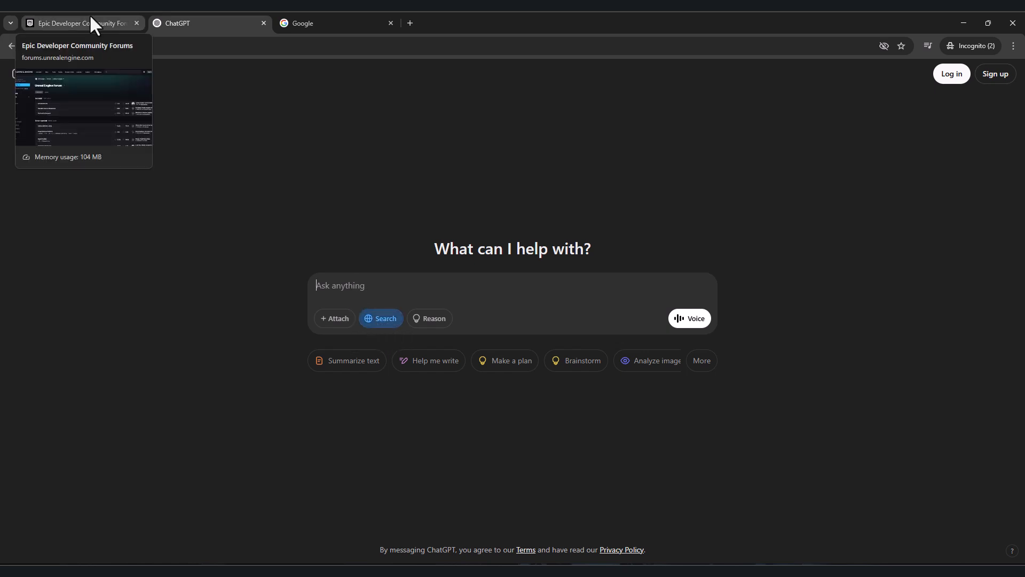
mouse_move(116, 38)
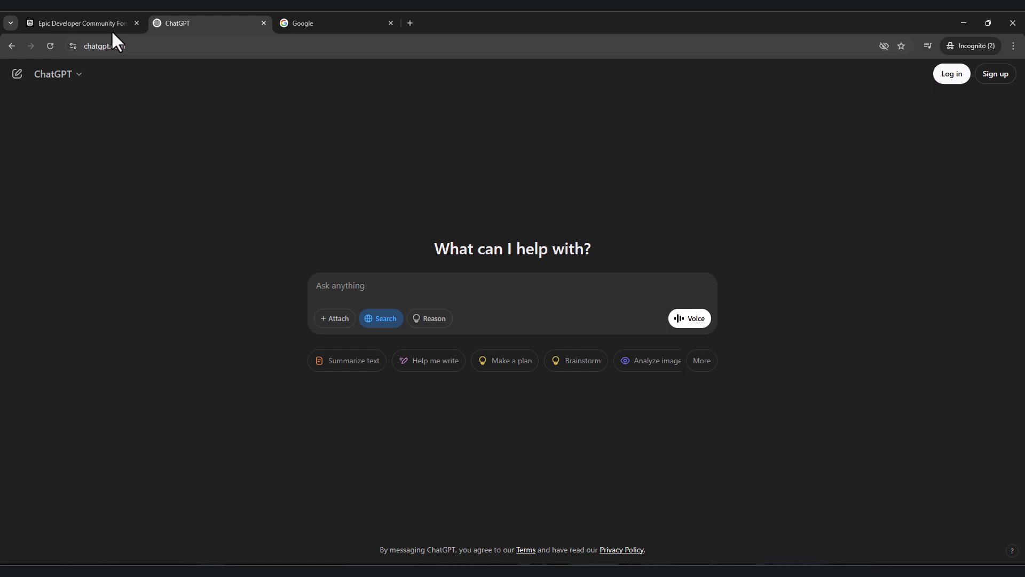
click(80, 23)
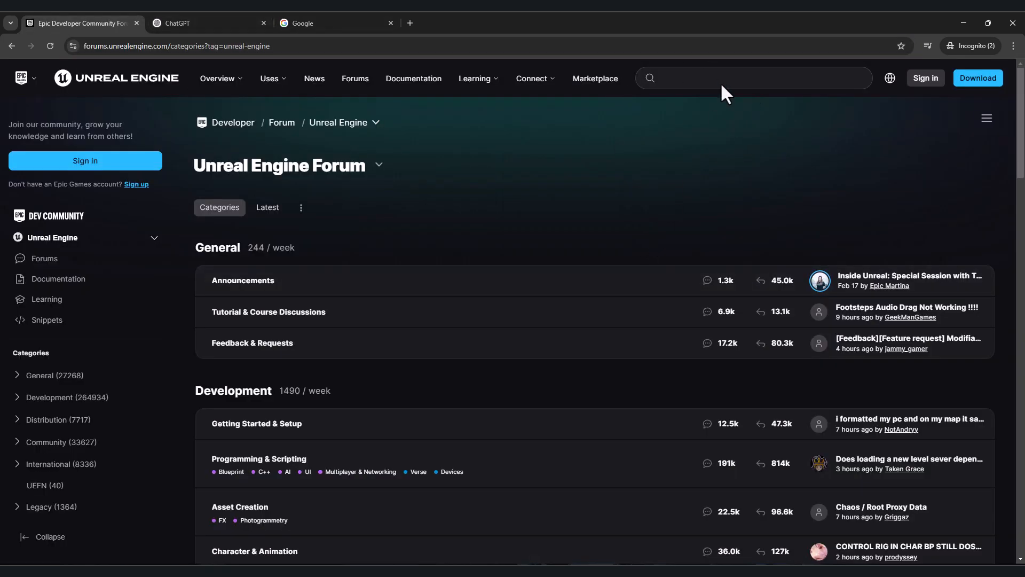
mouse_move(642, 186)
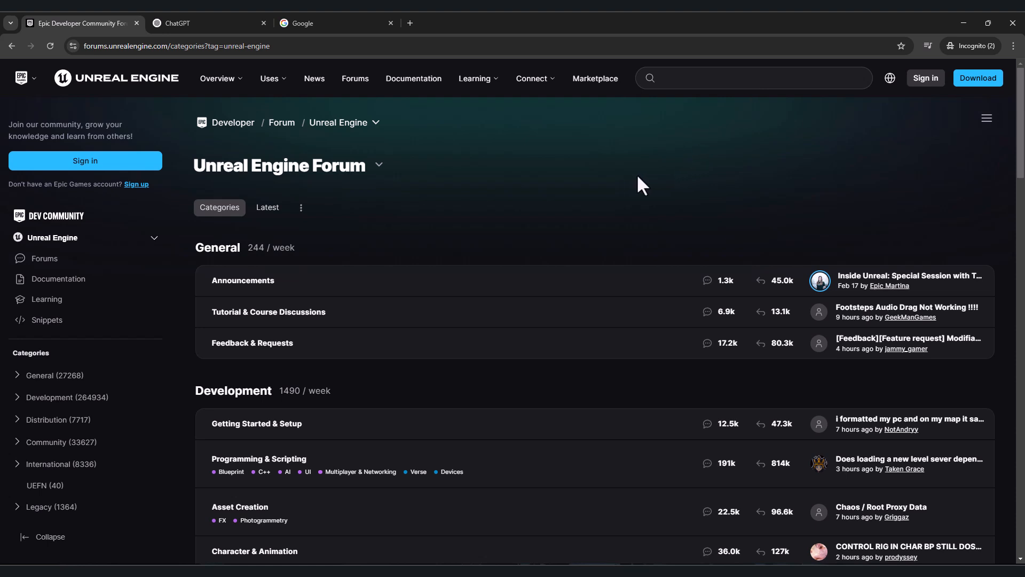
mouse_move(745, 160)
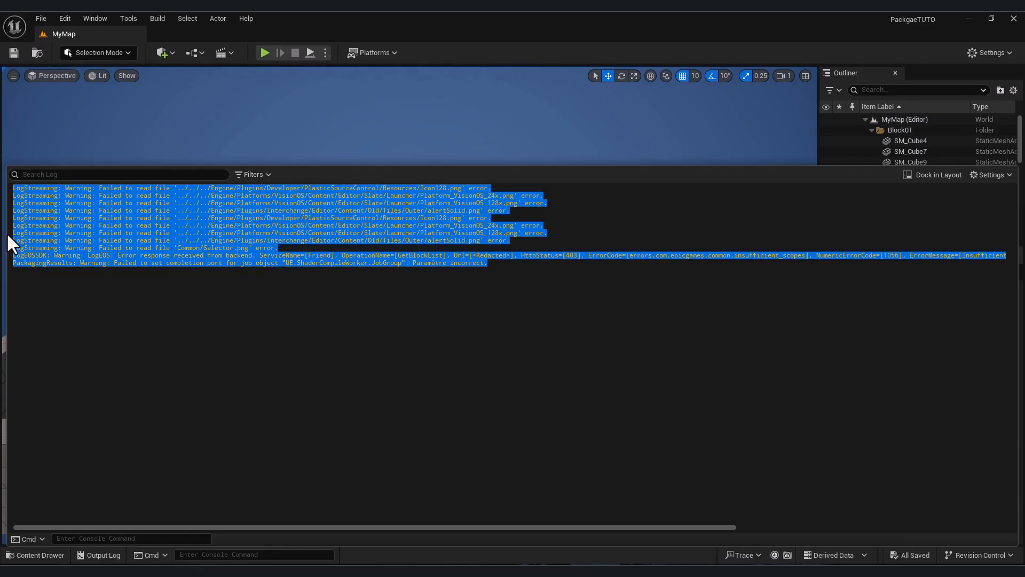
- Open the Output Log Filters dropdown back in Unreal Engine
click(252, 174)
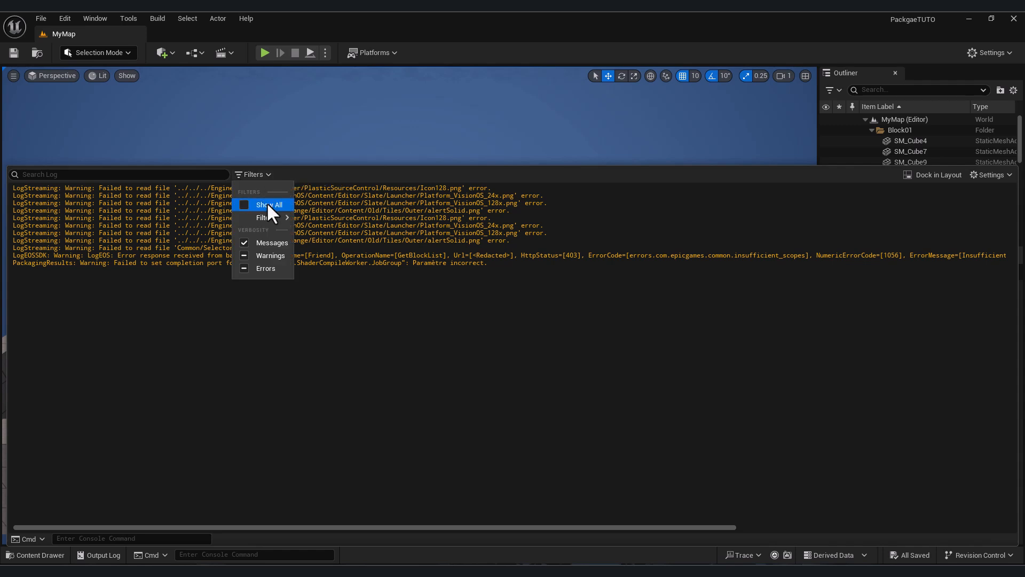